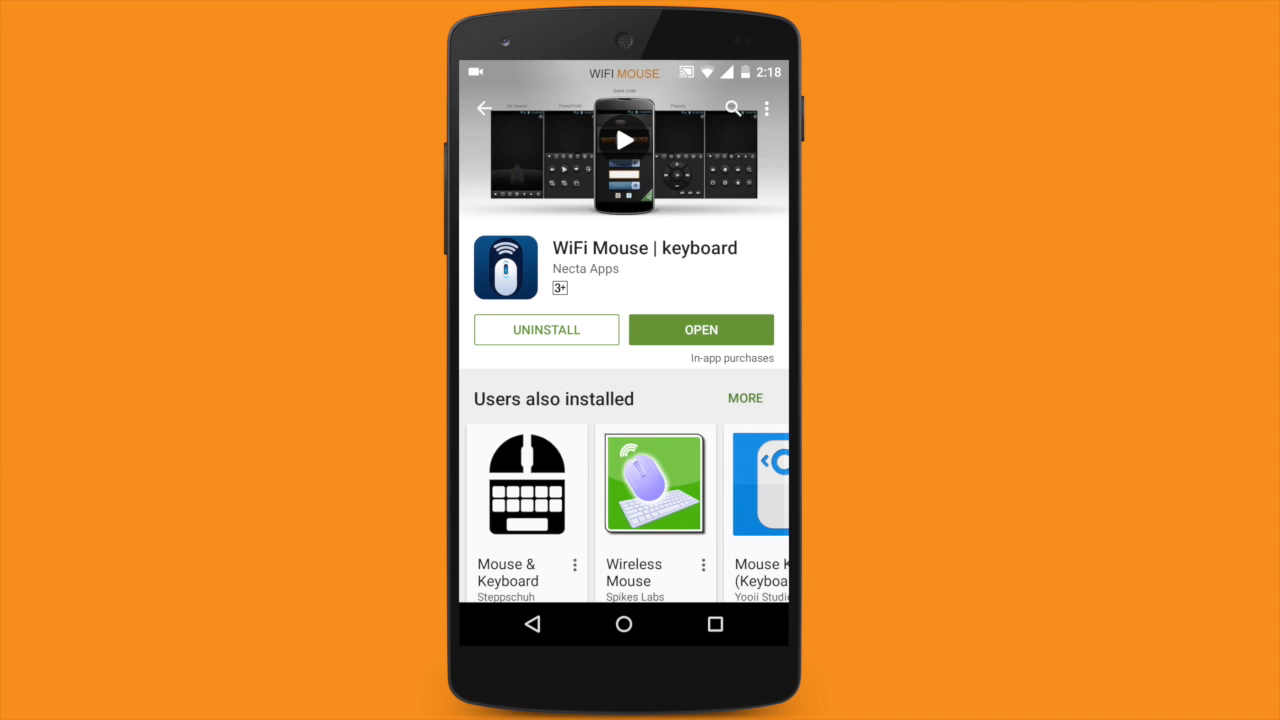
Open the installed WiFi Mouse | keyboard app by Necta Apps from the Play Store.
{"action": "left_click", "coordinate": [701, 329]}
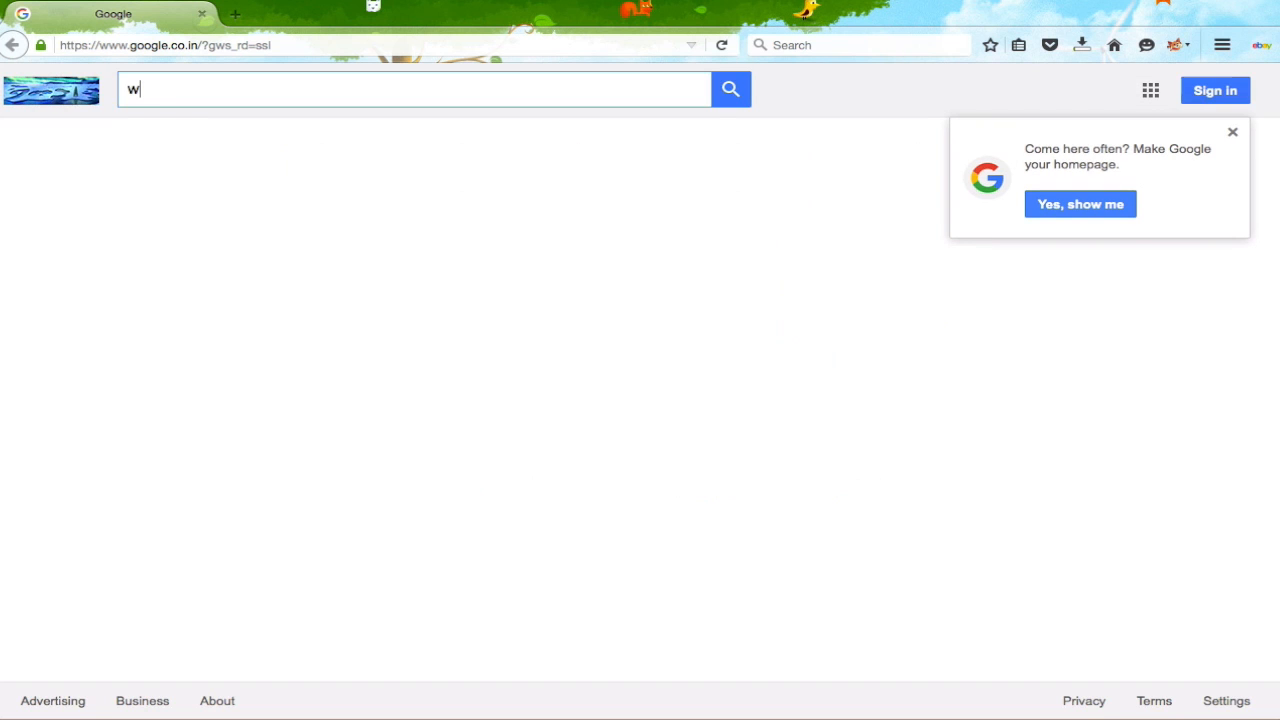
Search Google for 'wifi mouse' and open the WiFi Mouse official site result.
{"action": "type", "text": "ifi mouse"}
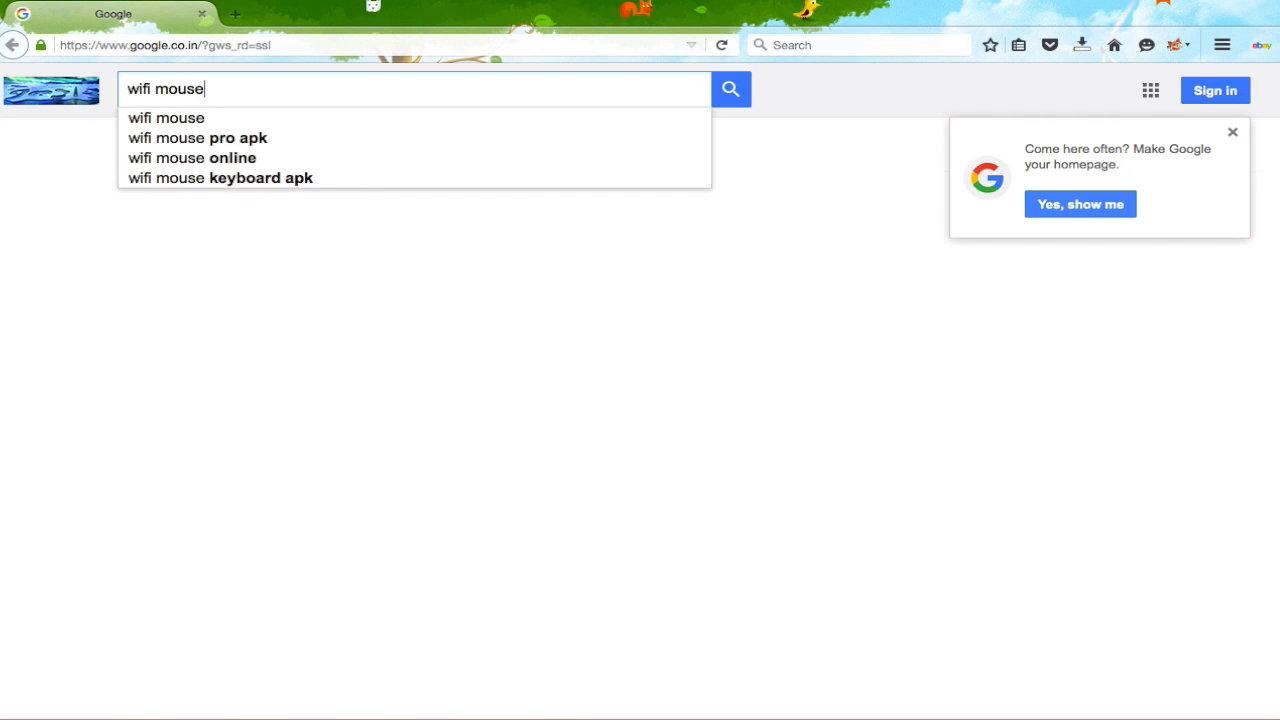
{"action": "left_click", "coordinate": [730, 89]}
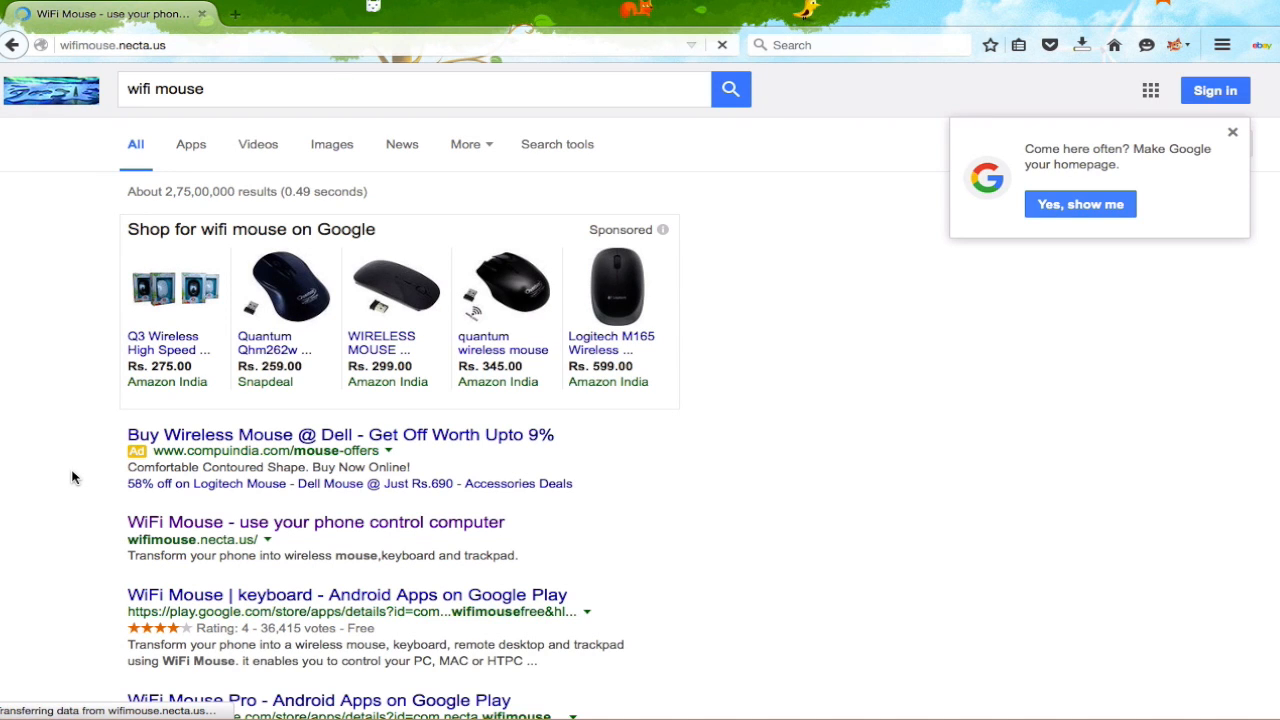
Scroll the WiFi Mouse site down to the Setup section's Mac mouse server download.
{"action": "left_click", "coordinate": [314, 522]}
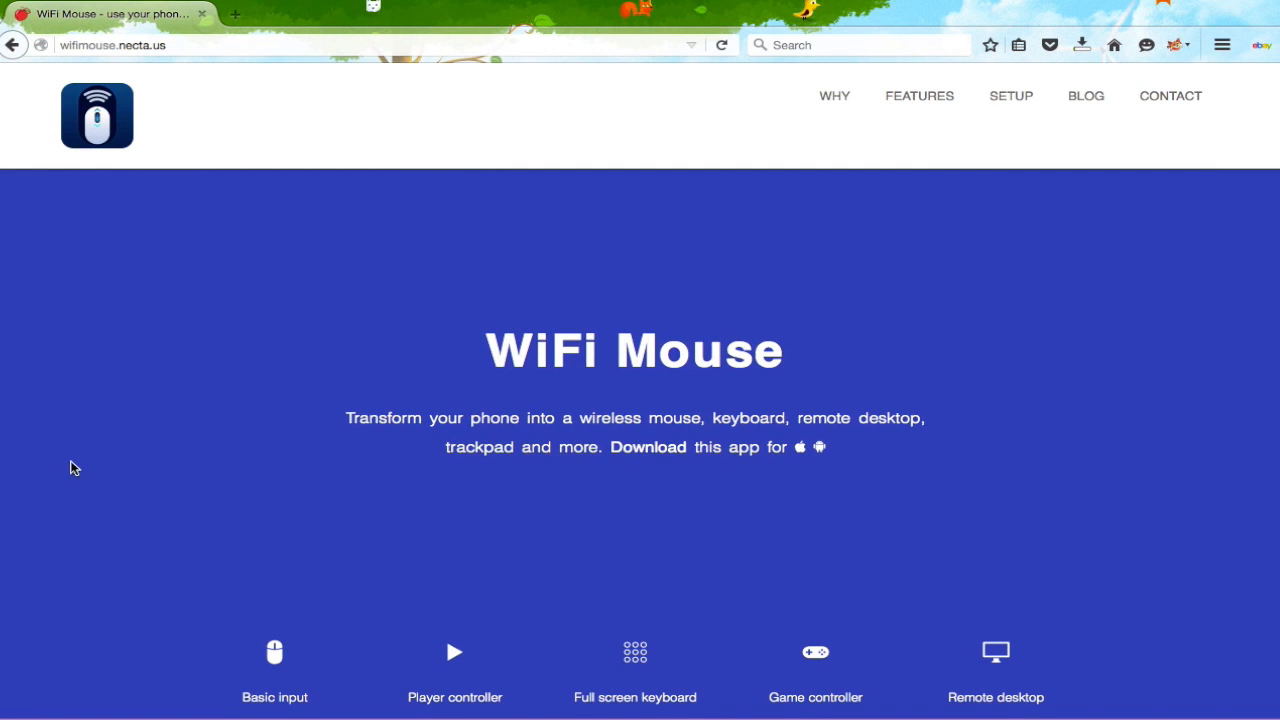
{"action": "scroll", "scroll_direction": "down", "scroll_amount": 3}
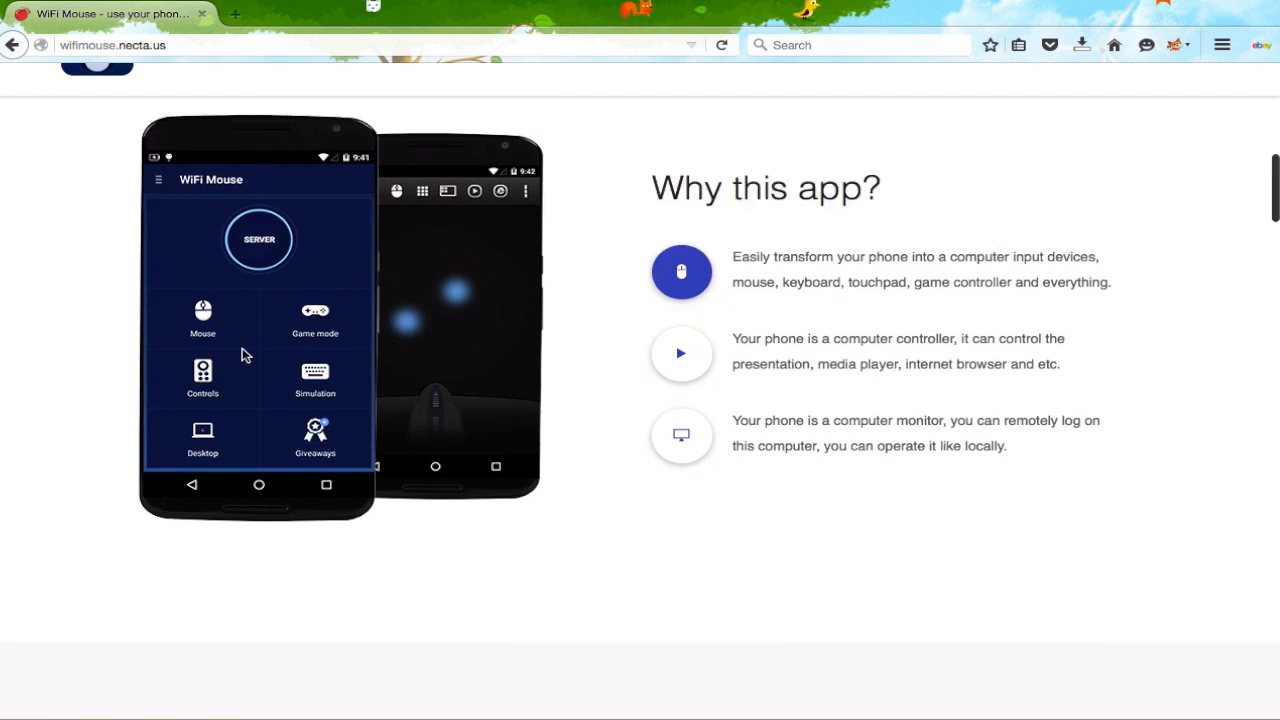
{"action": "scroll", "scroll_direction": "down", "scroll_amount": 3}
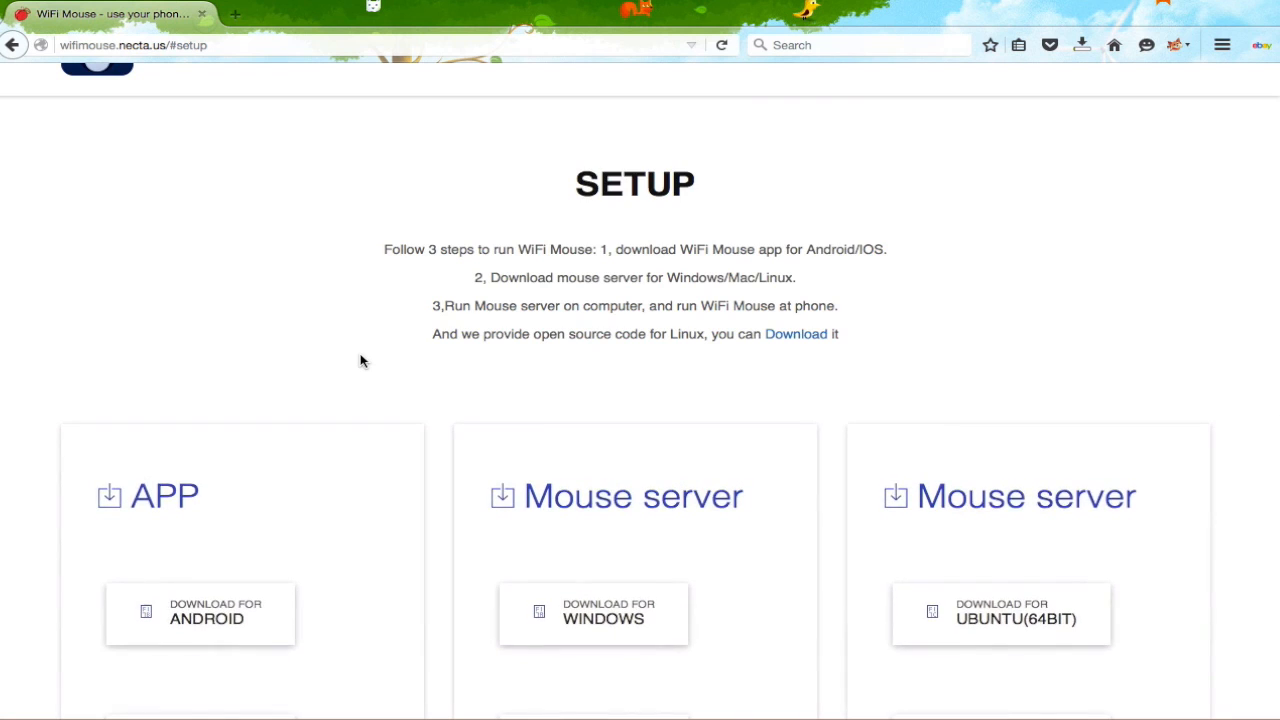
{"action": "scroll", "scroll_direction": "down", "scroll_amount": 3}
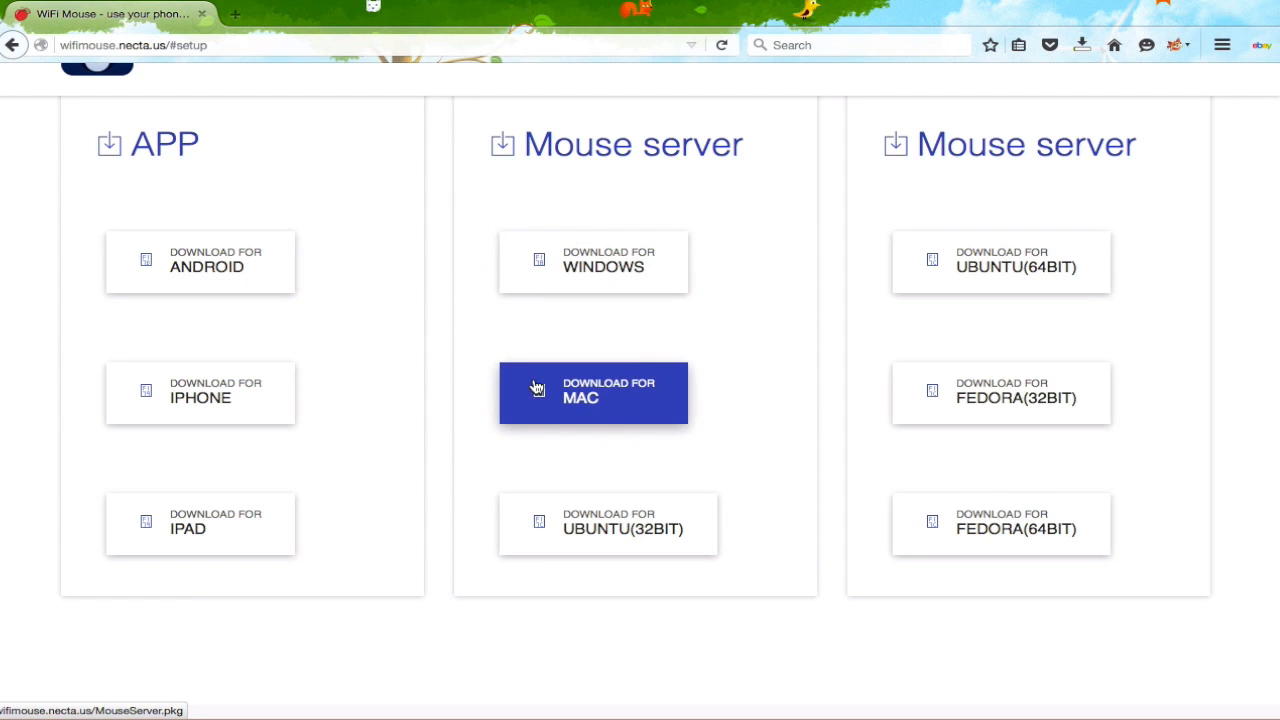
{"action": "mouse_move", "coordinate": [557, 397]}
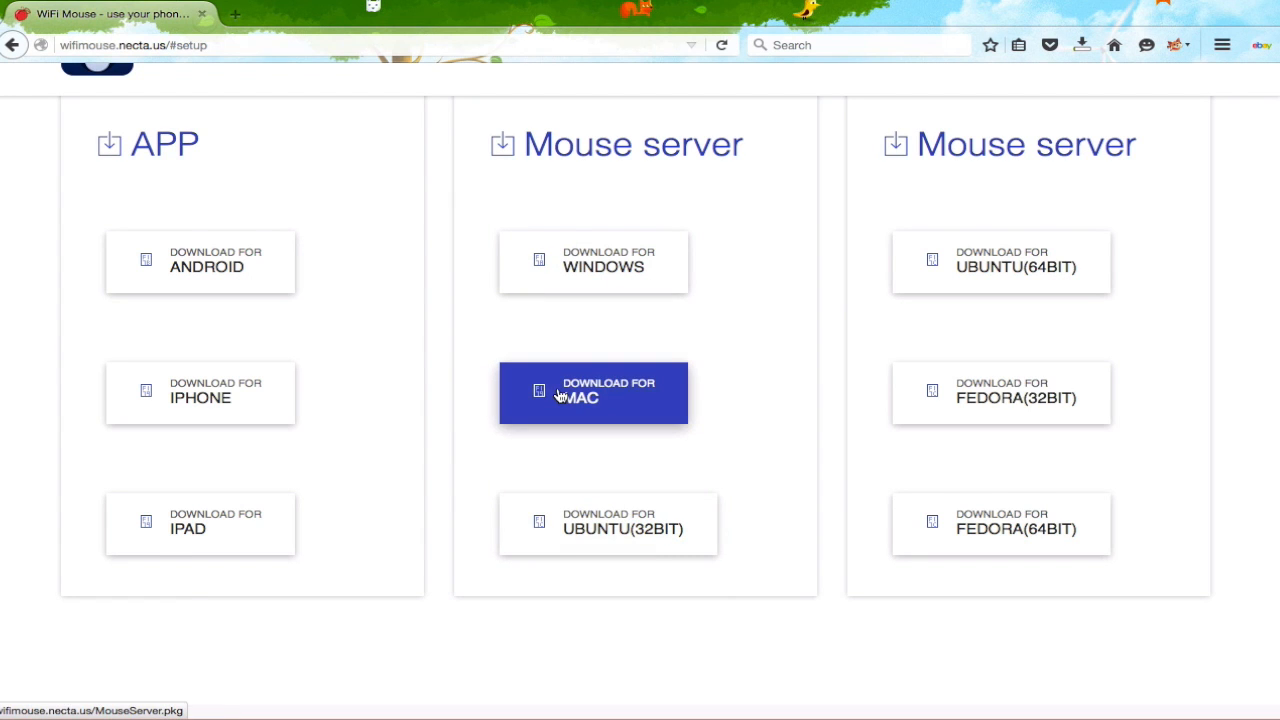
{"action": "mouse_move", "coordinate": [488, 373]}
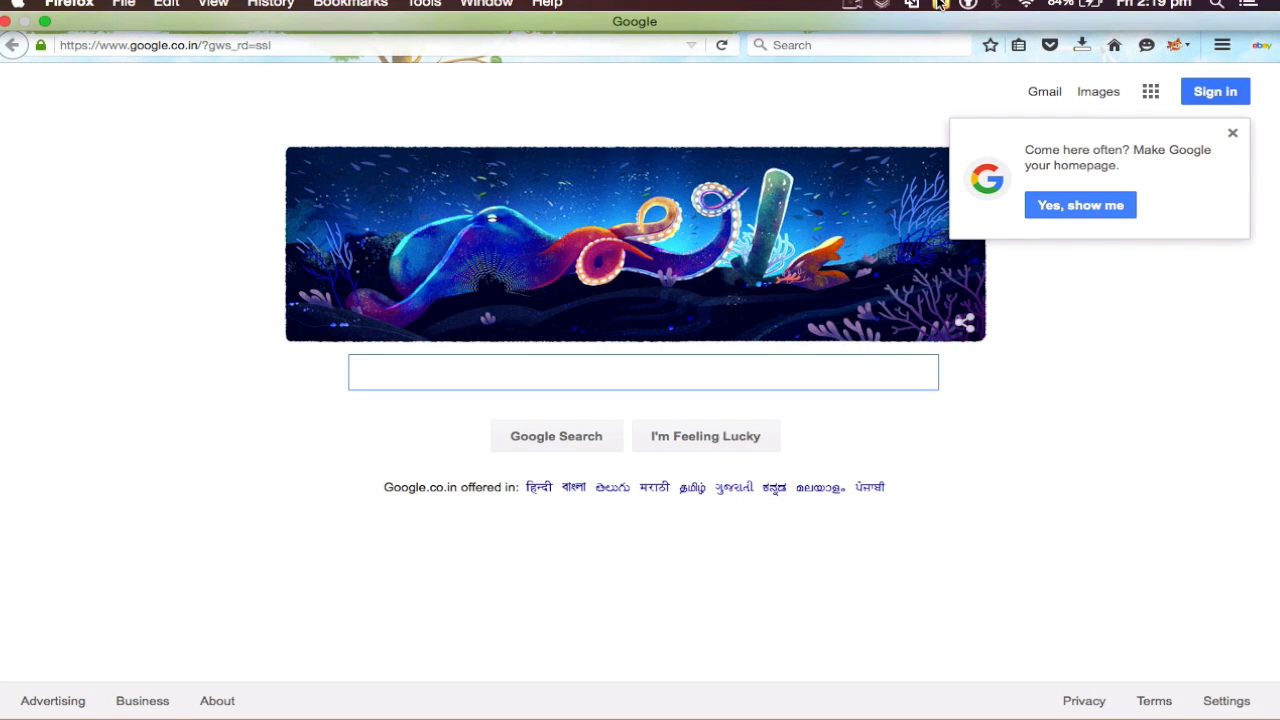
{"action": "left_click", "coordinate": [941, 6]}
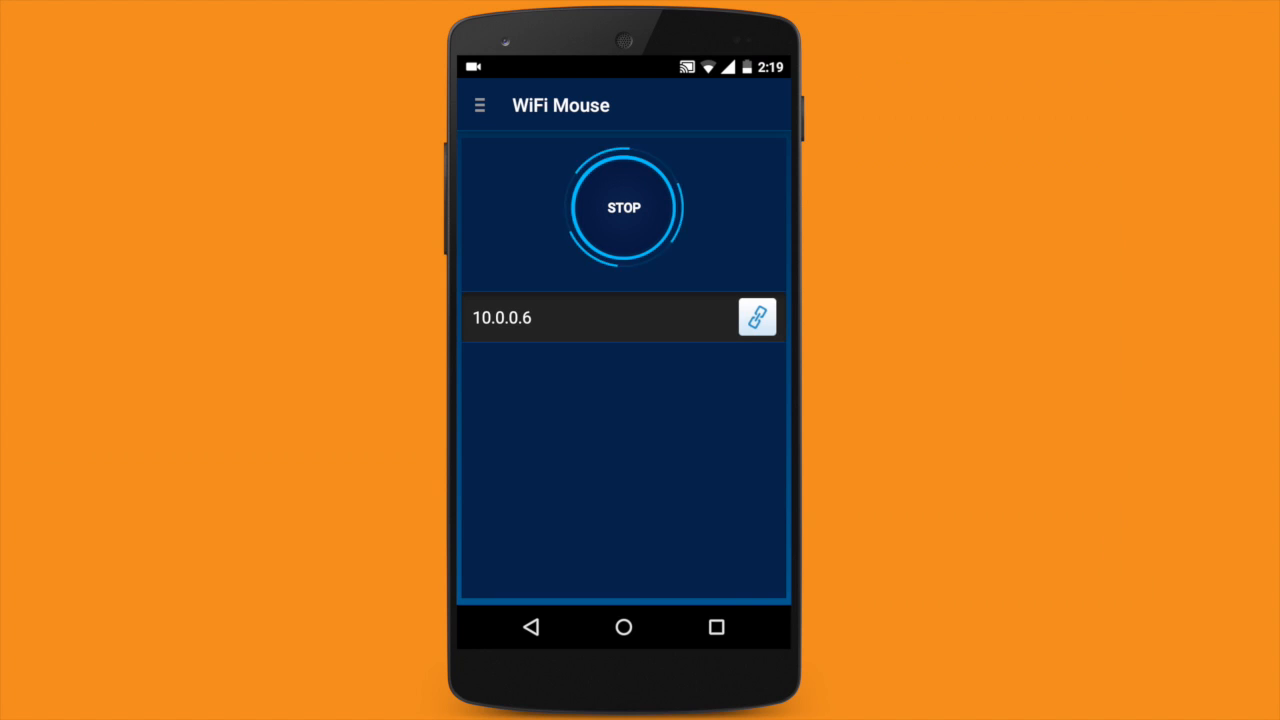
Connect to the computer at 10.0.0.6 and open the Mouse control pad.
{"action": "left_click", "coordinate": [757, 317]}
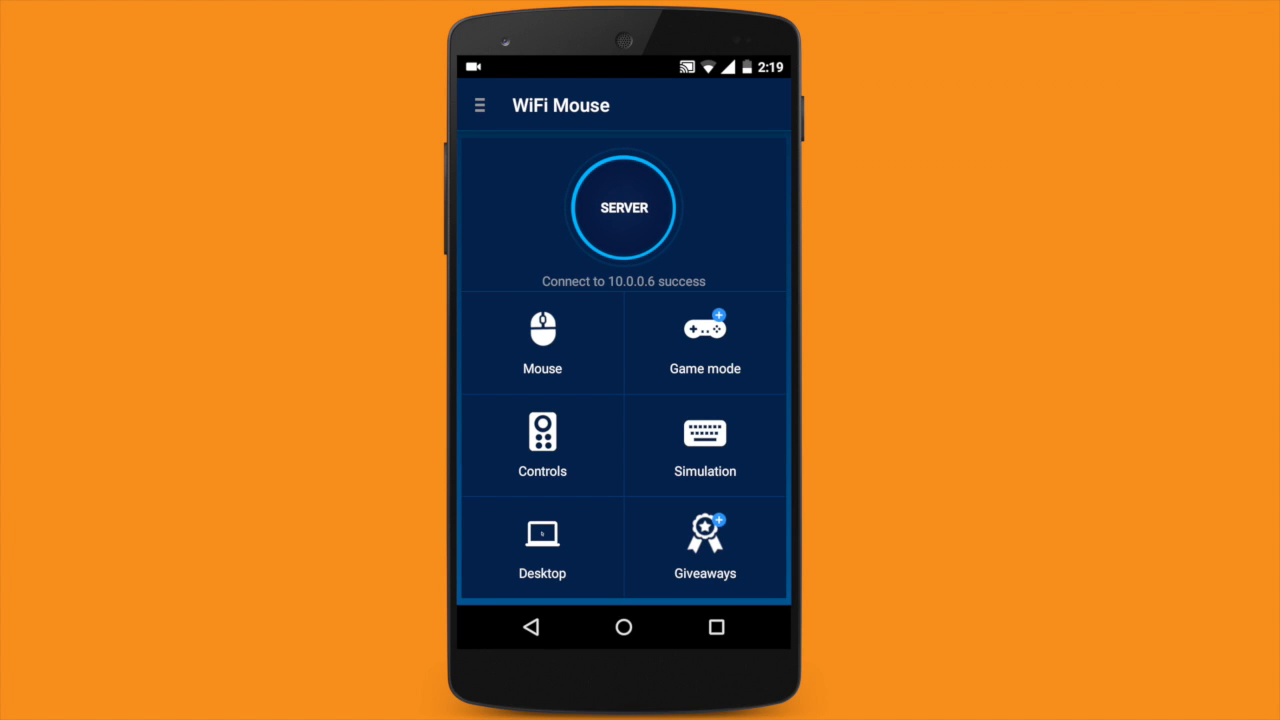
{"action": "left_click", "coordinate": [542, 340]}
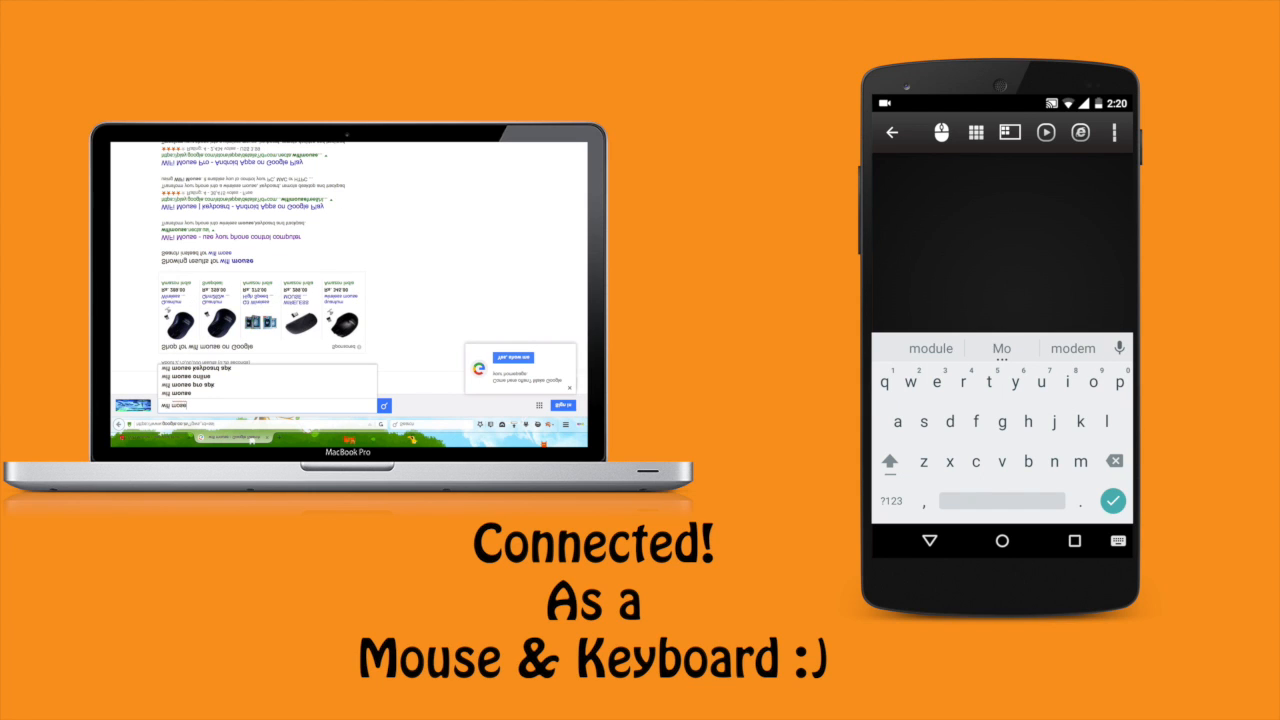
Type 'modem' from the phone keyboard into the laptop's Google search.
{"action": "type", "text": "modem"}
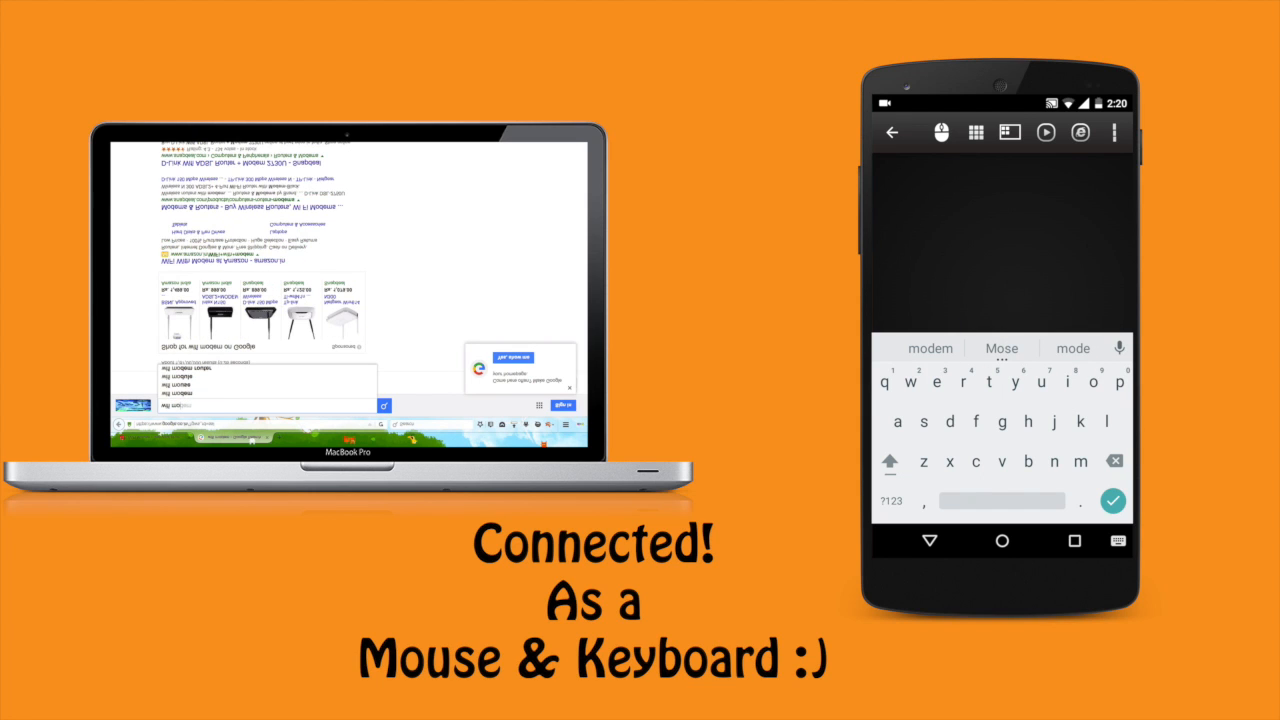